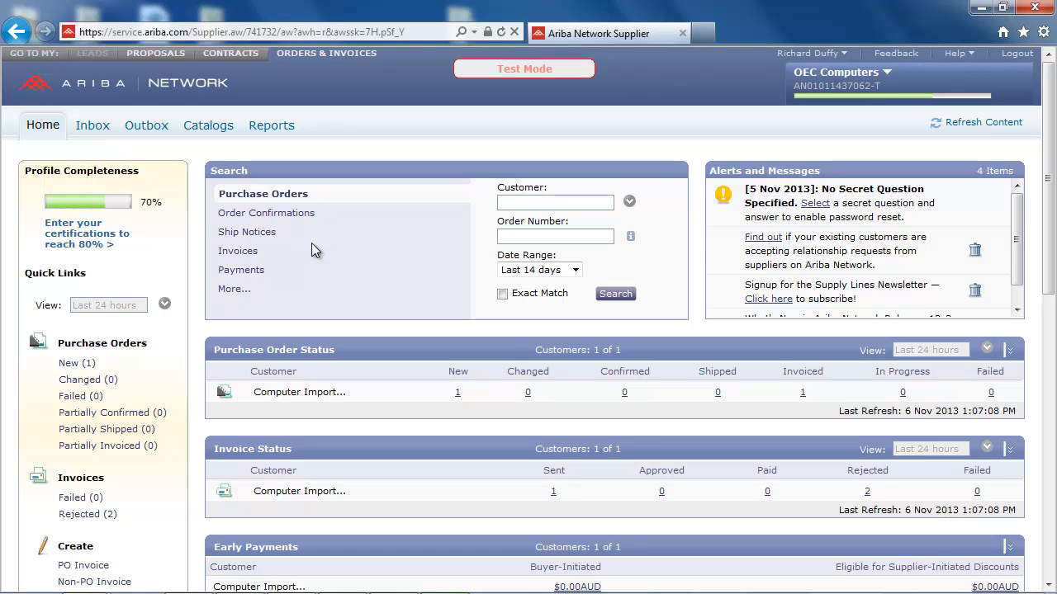
pyautogui.moveTo(399, 379)
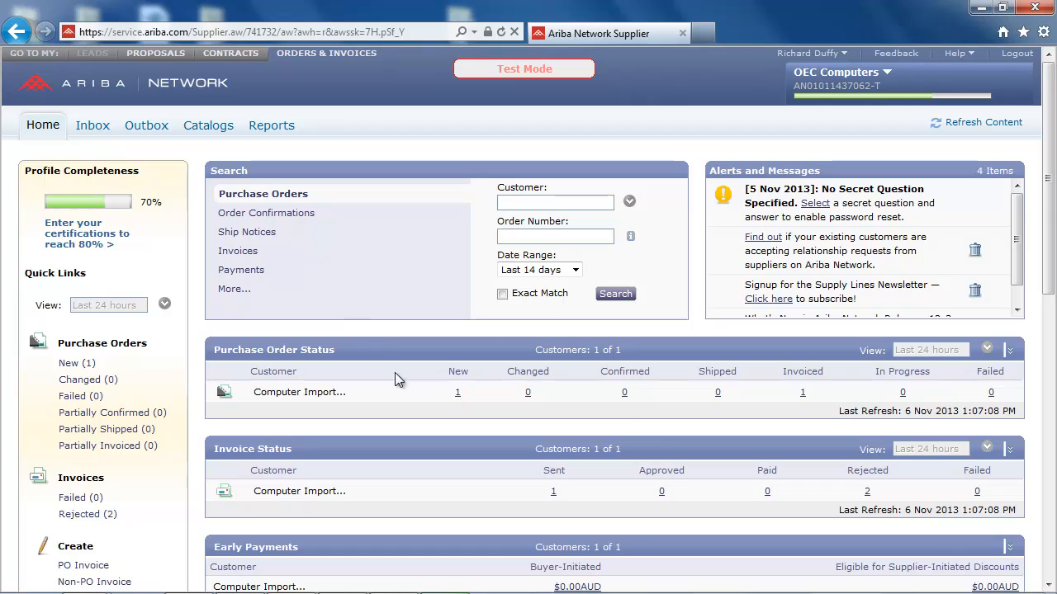
pyautogui.moveTo(452, 407)
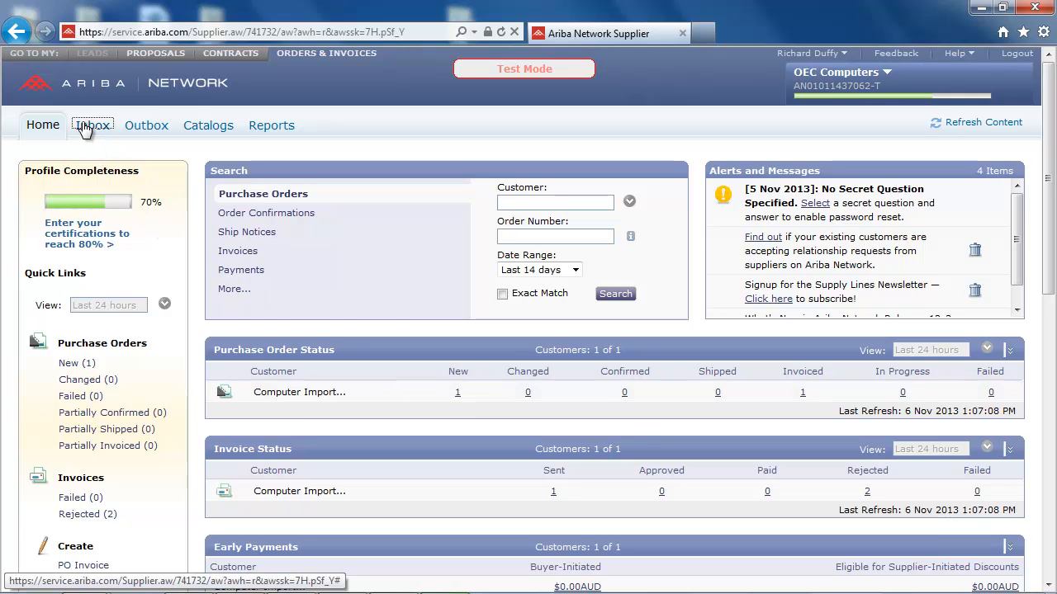
# Step: Show the Inbox list of eight purchase orders, with order 23 marked New
pyautogui.click(91, 125)
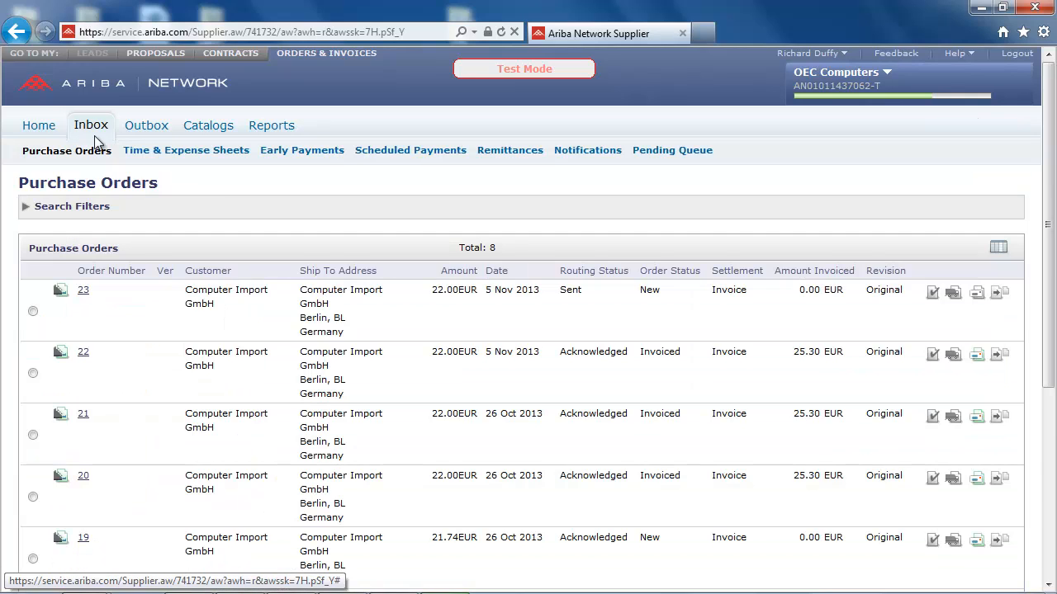
pyautogui.moveTo(191, 217)
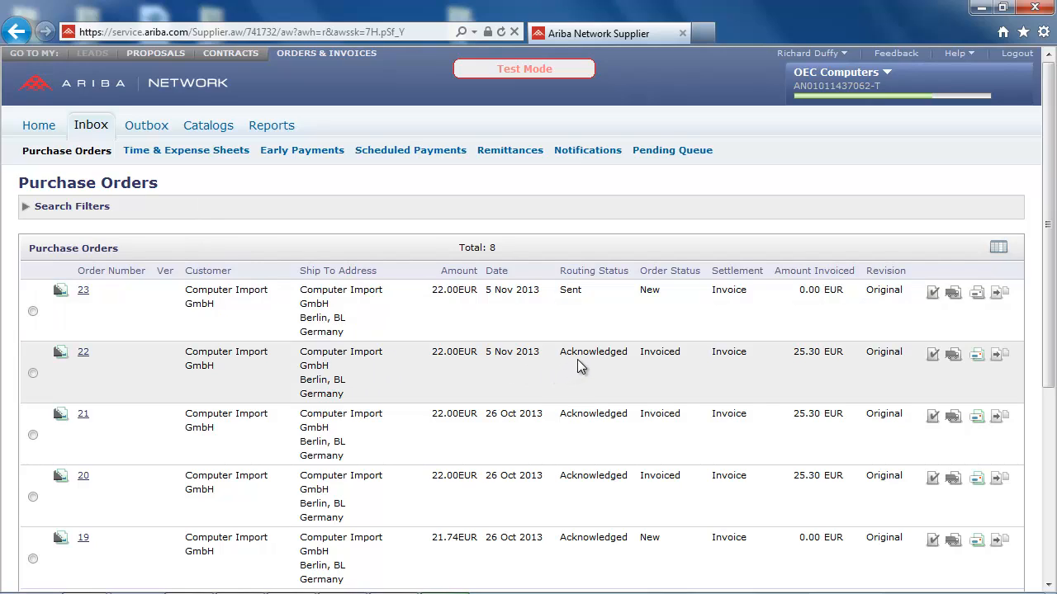
pyautogui.moveTo(592, 351)
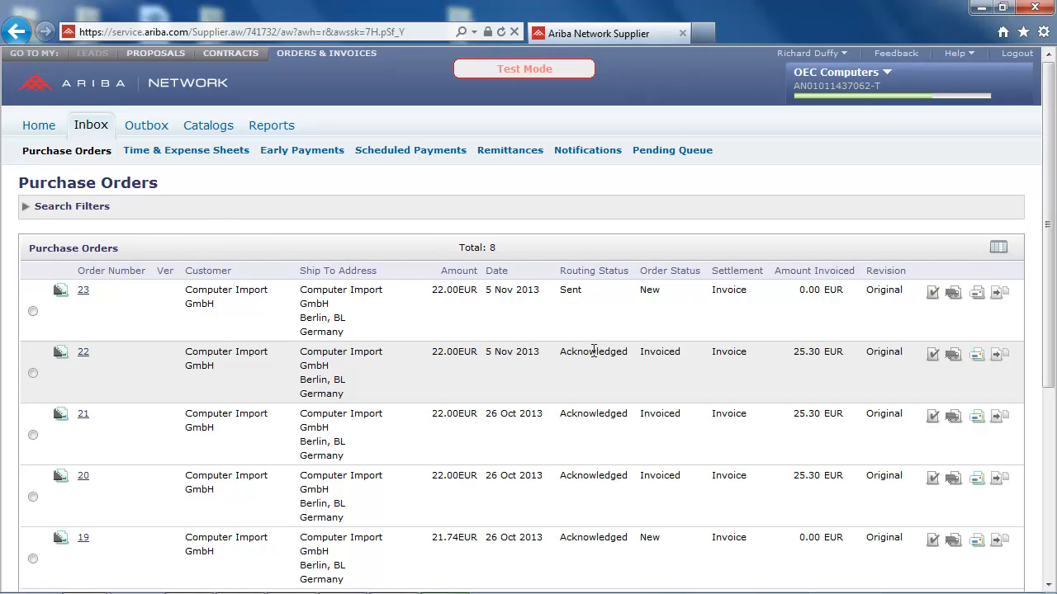
pyautogui.moveTo(593, 298)
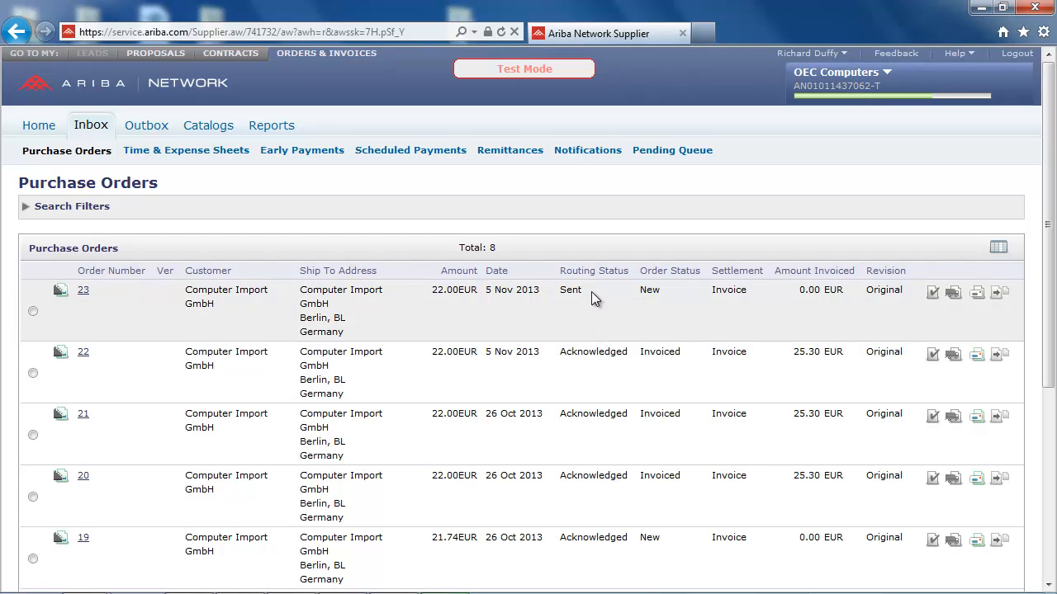
pyautogui.moveTo(88, 306)
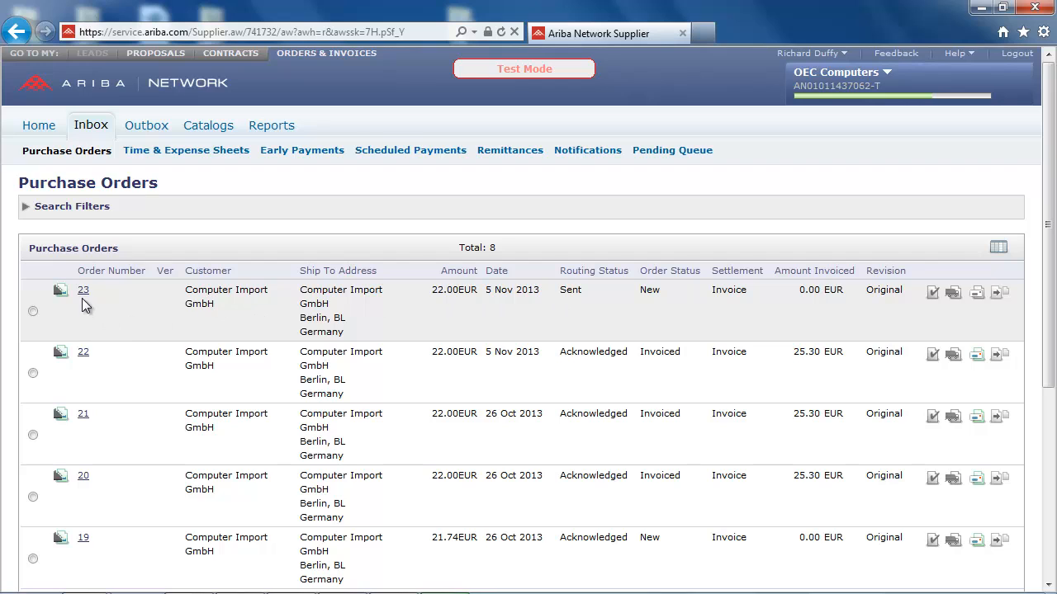
pyautogui.moveTo(83, 291)
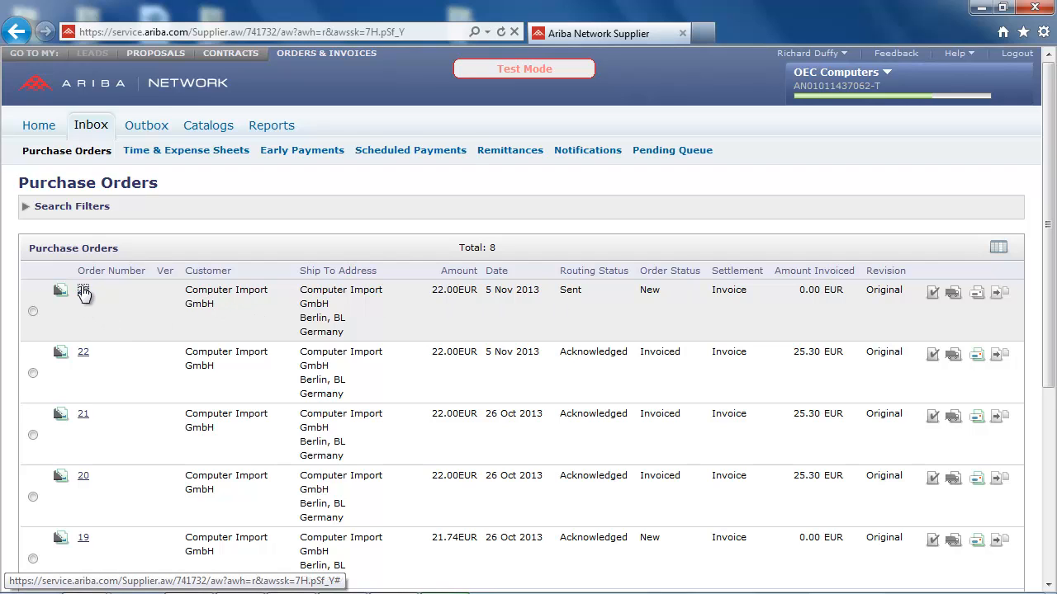
# Step: Open order 23 to review its line of 100 A102 erasers for 22.00 EUR
pyautogui.click(60, 290)
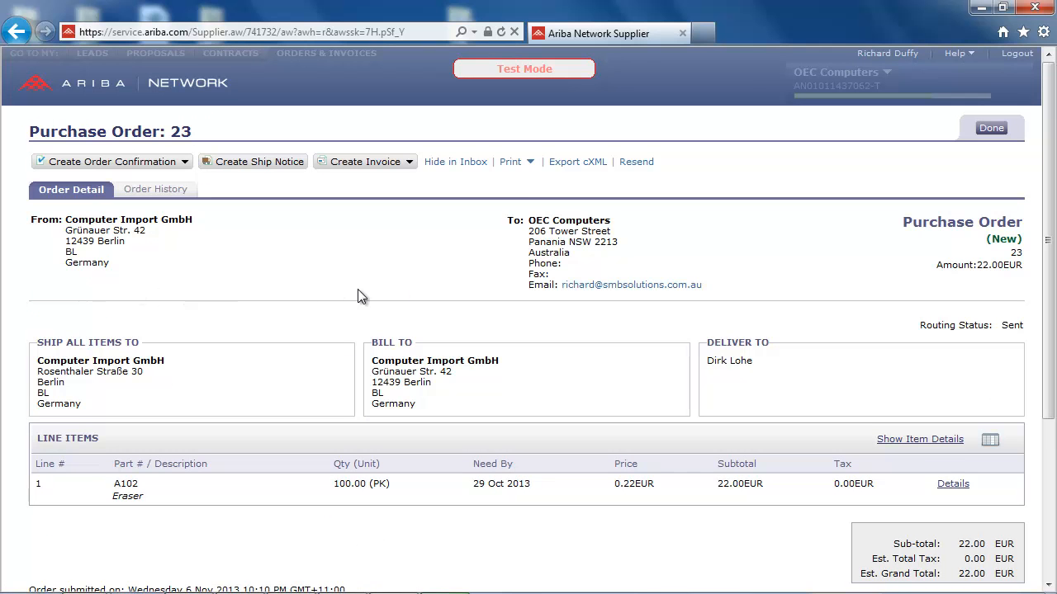
pyautogui.moveTo(436, 282)
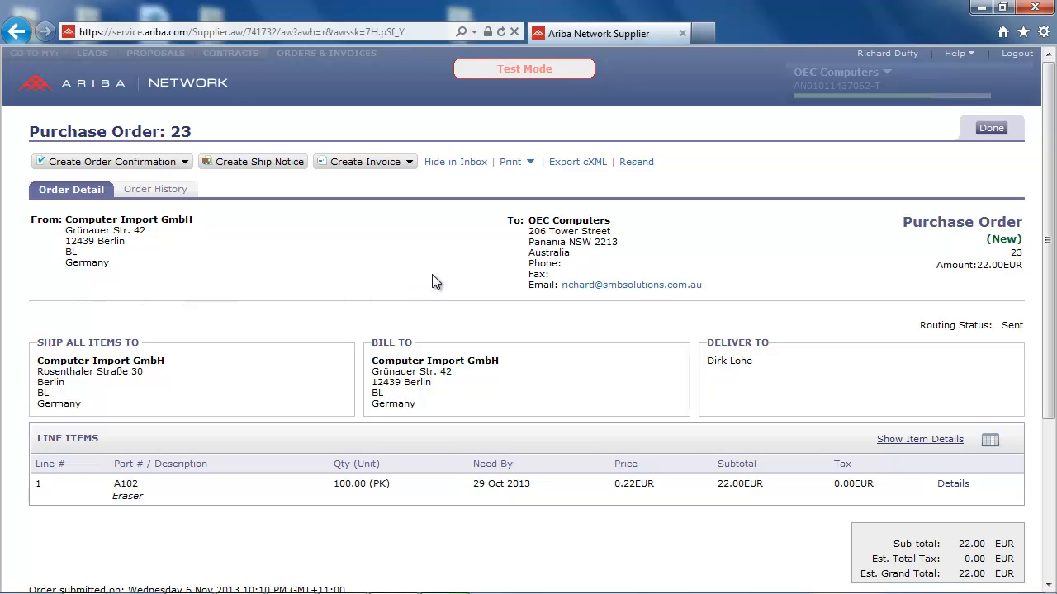
pyautogui.moveTo(202, 260)
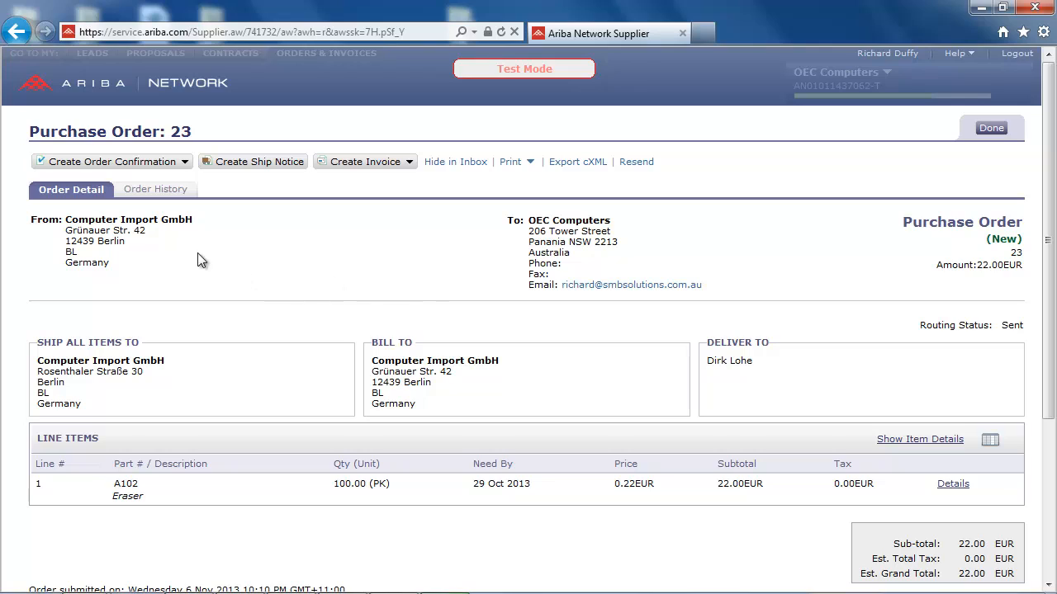
pyautogui.moveTo(153, 235)
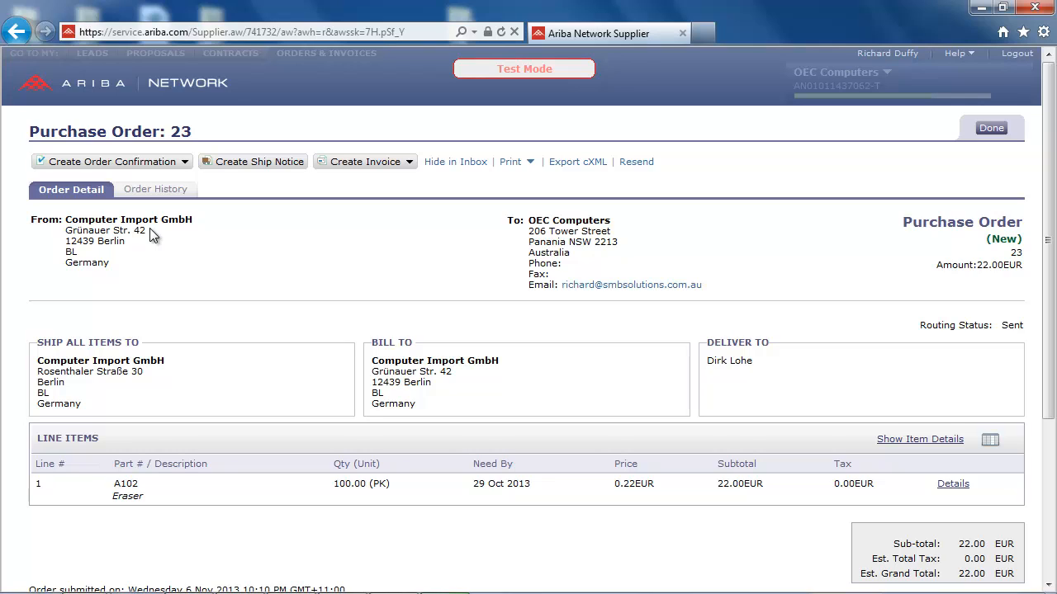
pyautogui.moveTo(236, 525)
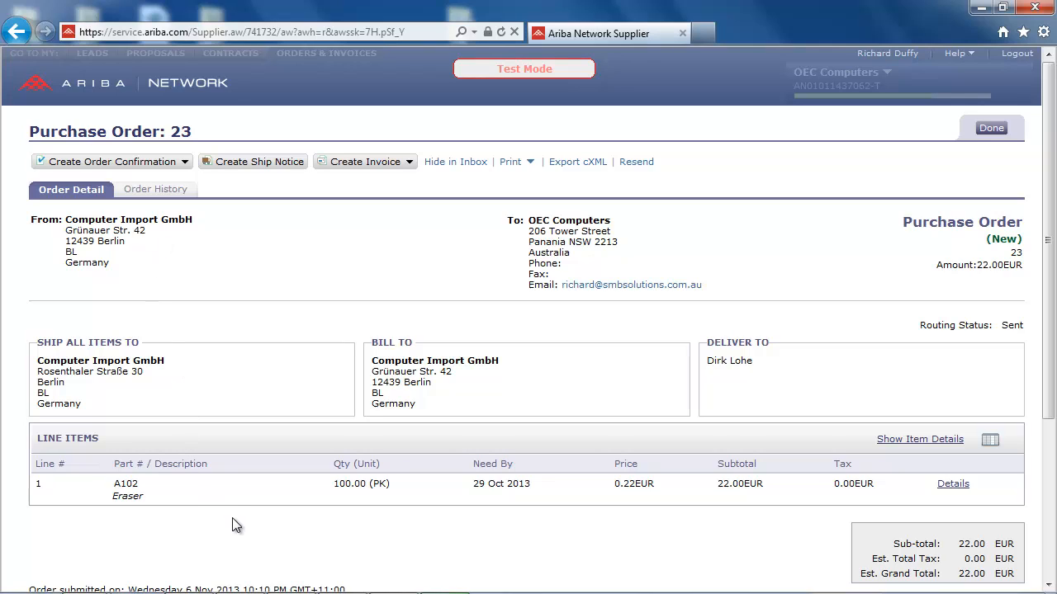
pyautogui.moveTo(242, 528)
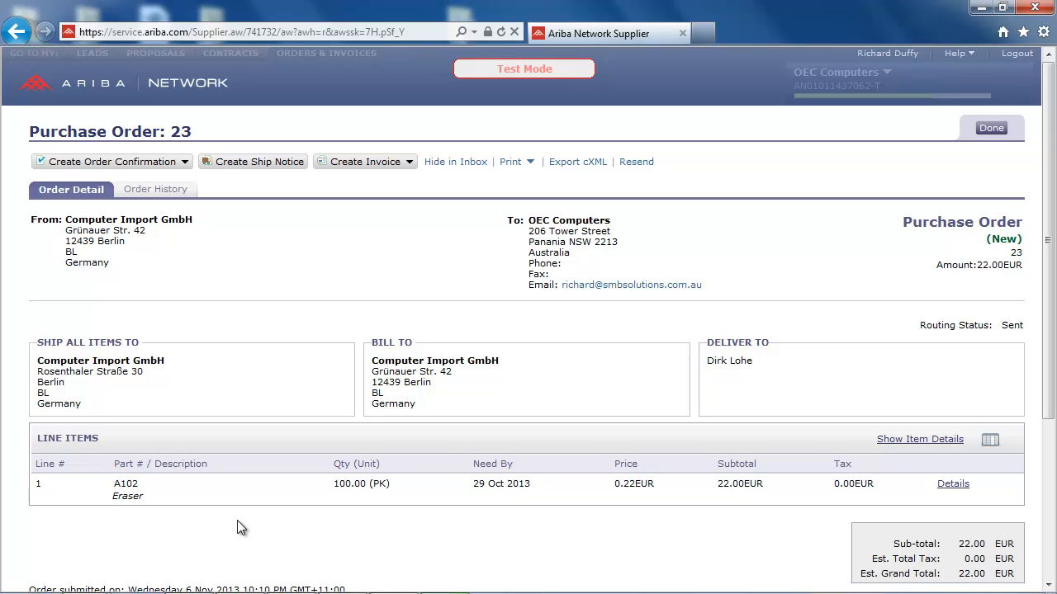
pyautogui.moveTo(160, 493)
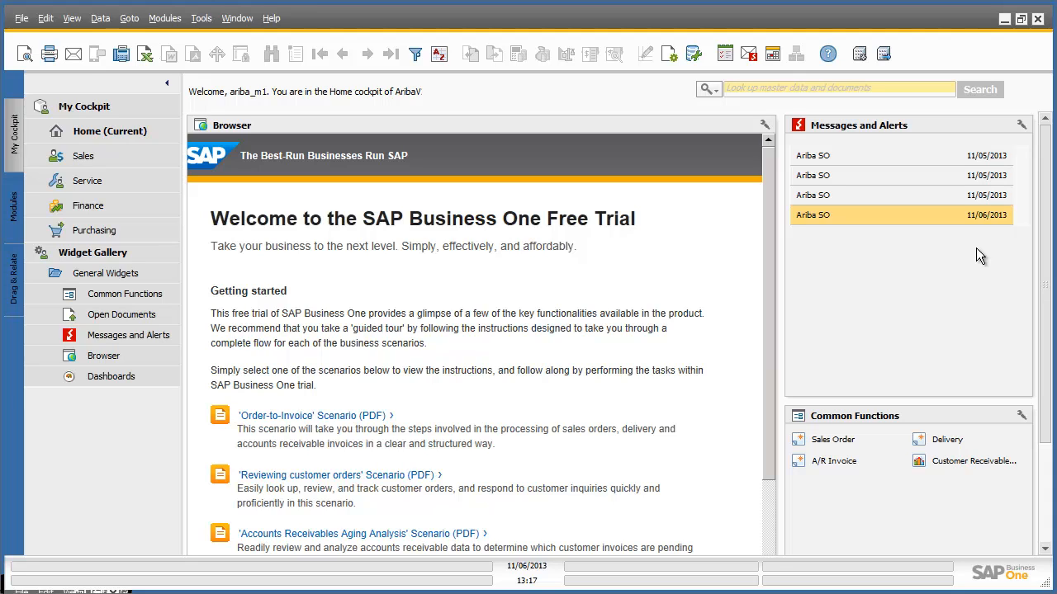
pyautogui.moveTo(937, 134)
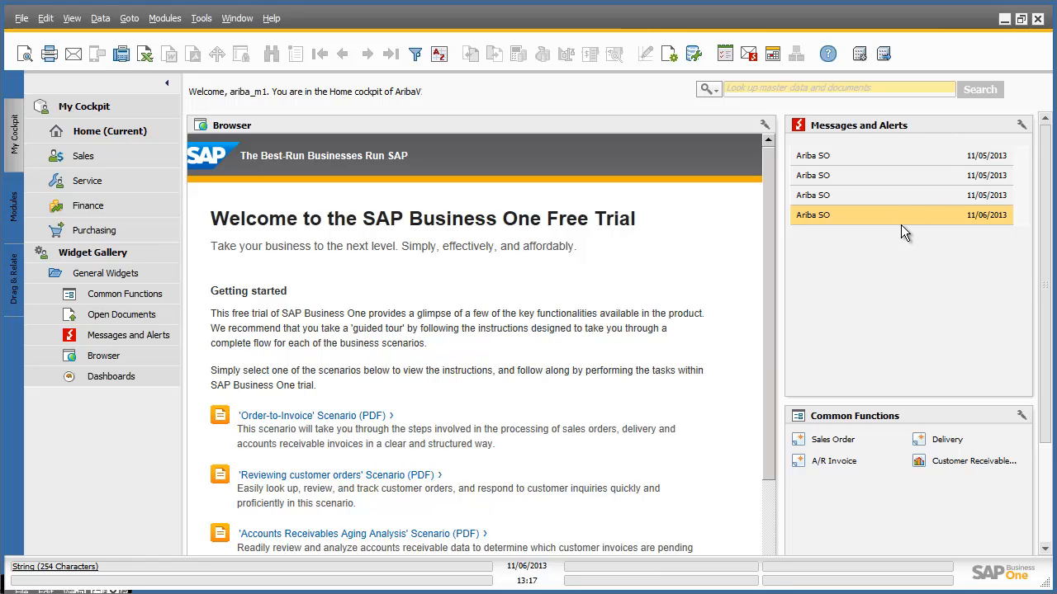
pyautogui.moveTo(904, 227)
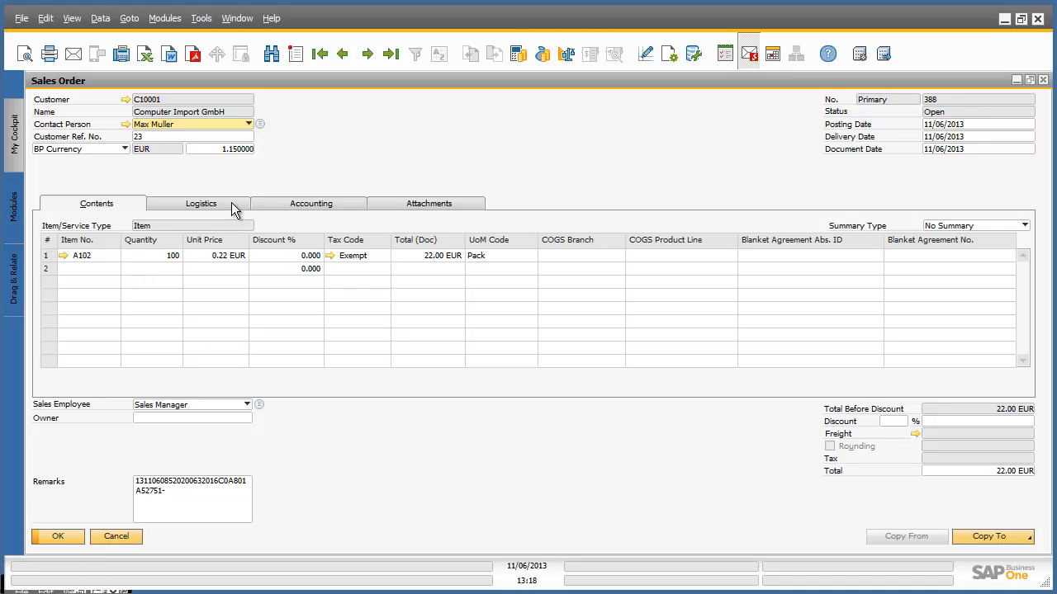
pyautogui.click(201, 203)
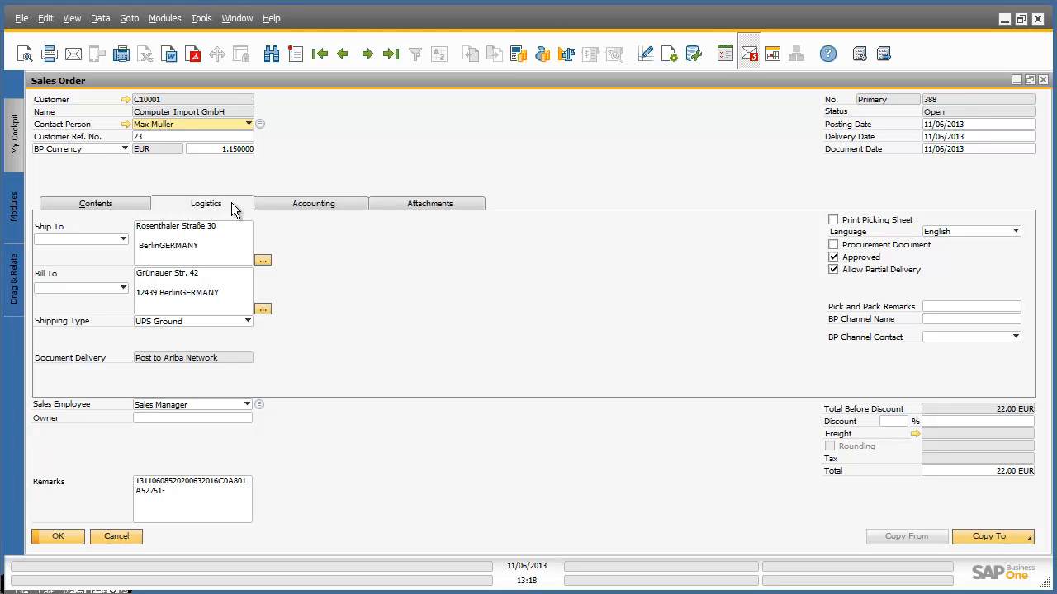
pyautogui.moveTo(128, 366)
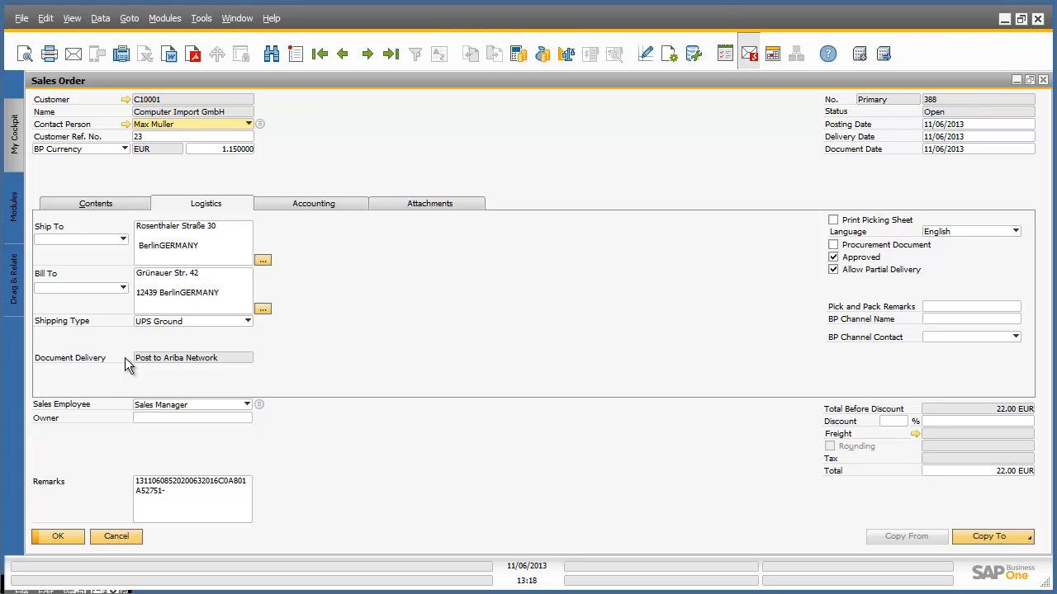
pyautogui.moveTo(180, 393)
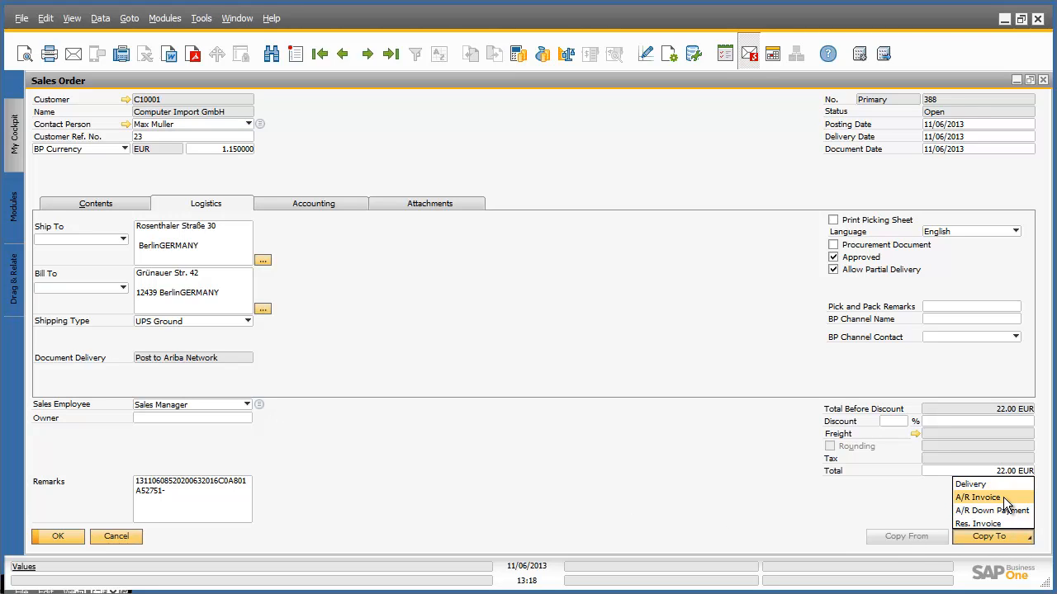
# Step: Copy sales order 388 into A/R invoice 378 and show its Document Delivery options
pyautogui.click(977, 497)
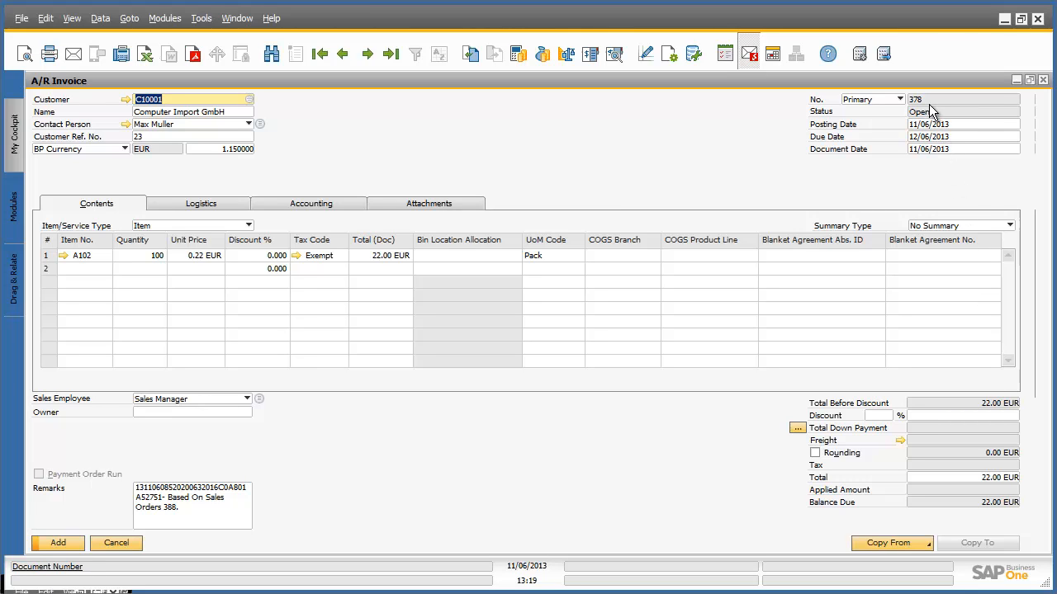
pyautogui.moveTo(241, 206)
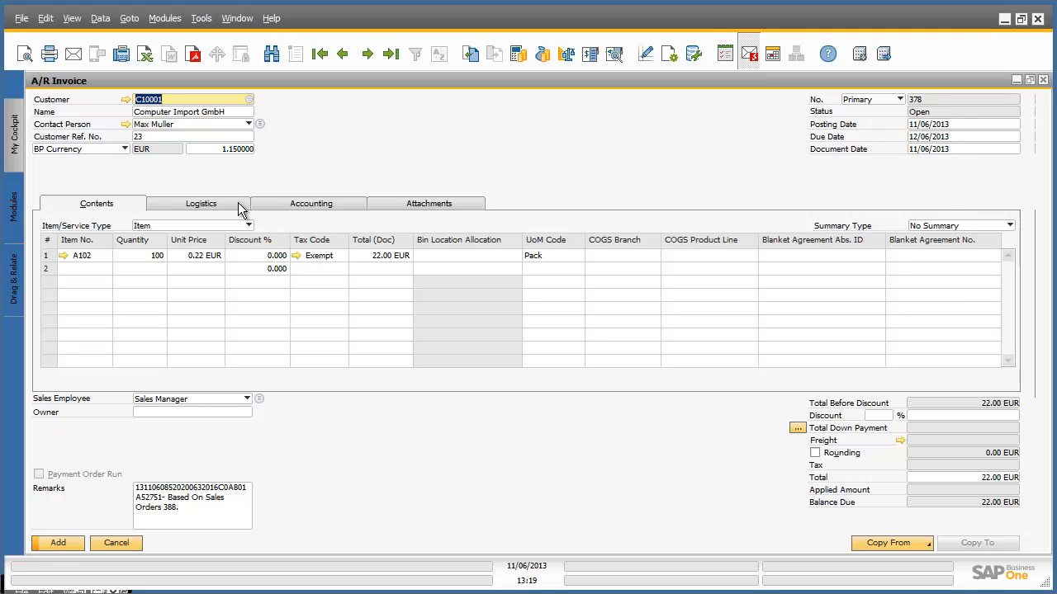
pyautogui.click(200, 203)
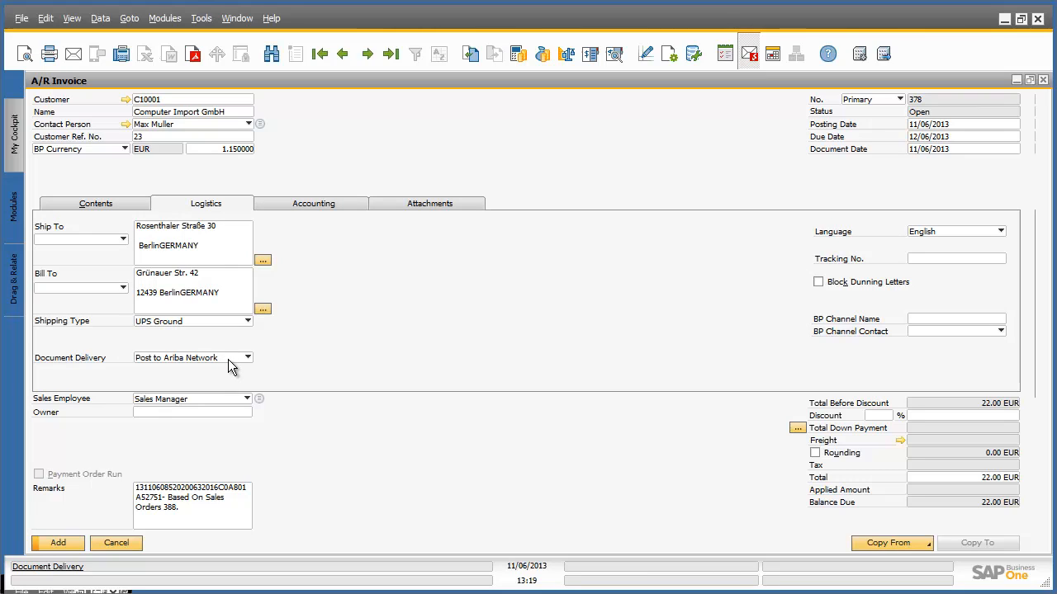
pyautogui.click(247, 357)
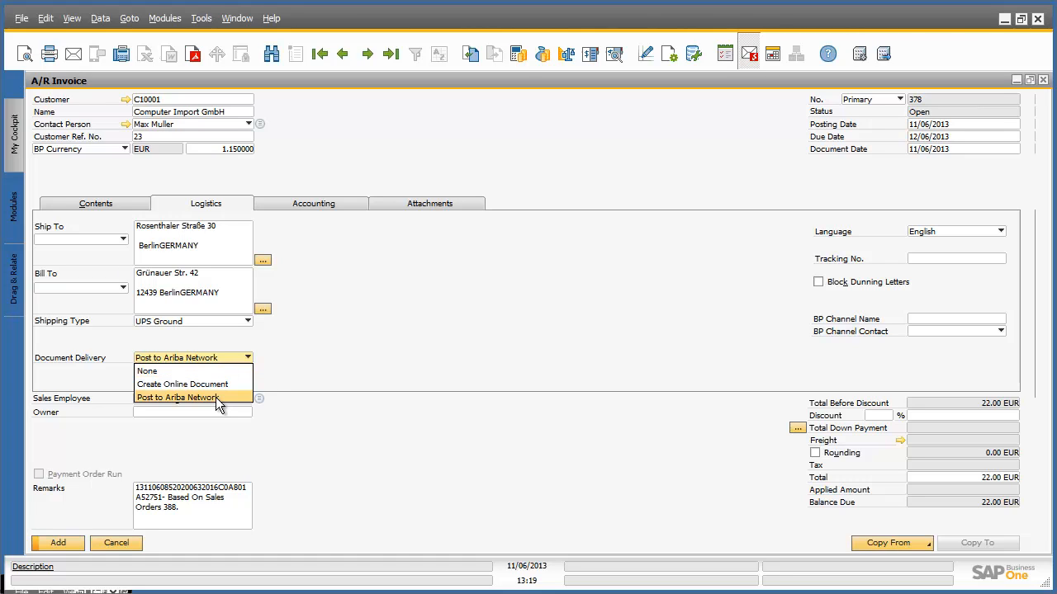
# Step: Add invoice 378 with Post to Ariba Network delivery, confirming both messages
pyautogui.click(176, 397)
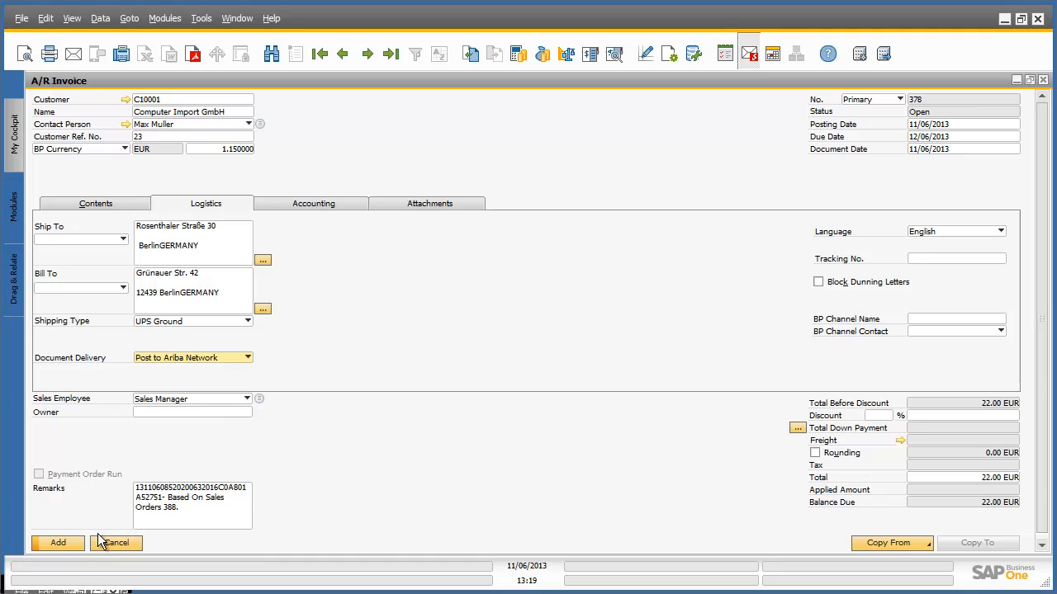
pyautogui.click(57, 543)
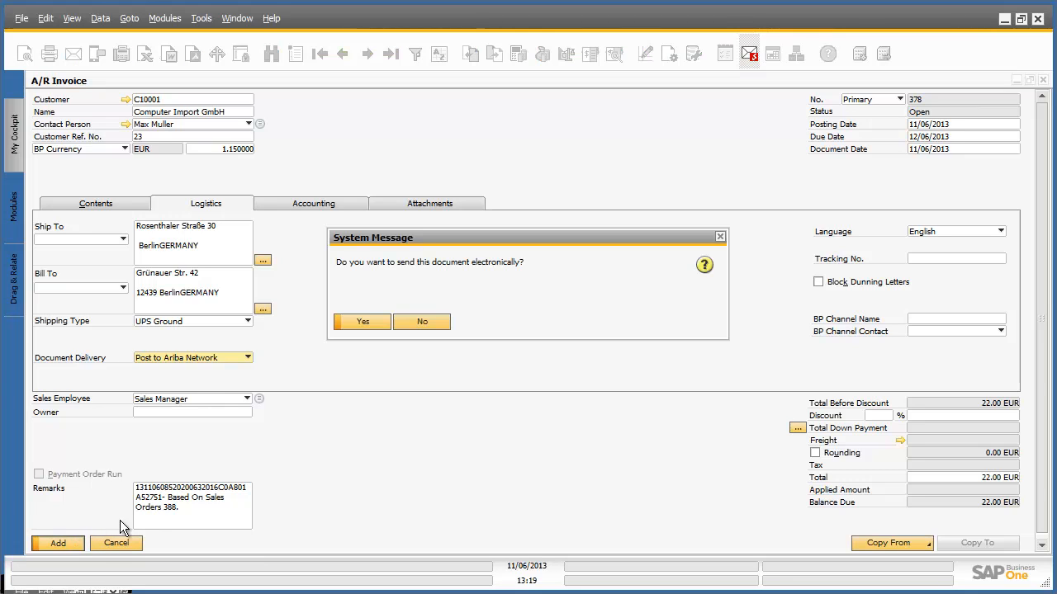
pyautogui.click(362, 321)
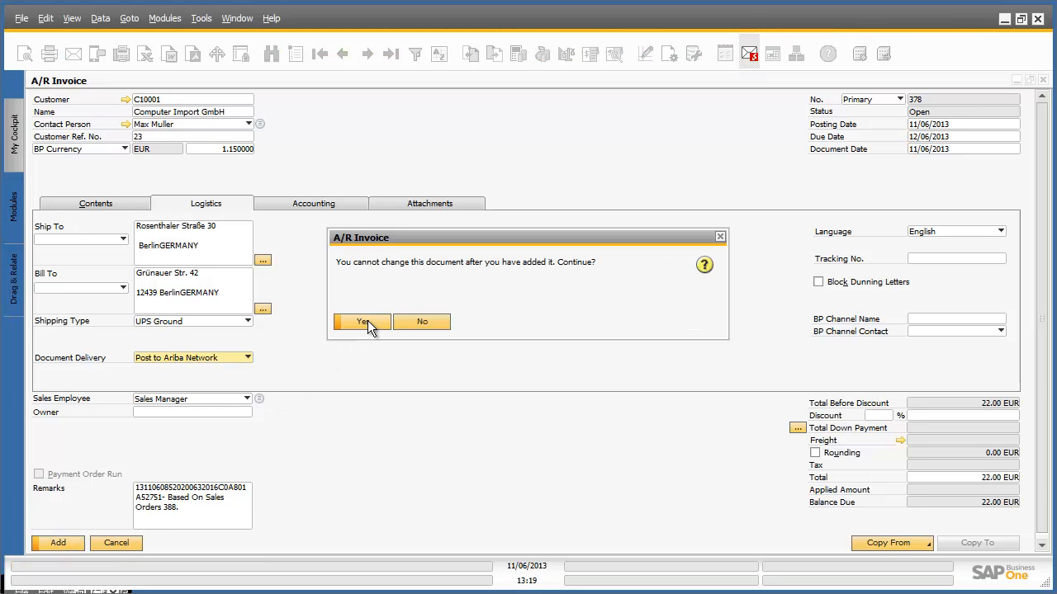
pyautogui.click(361, 321)
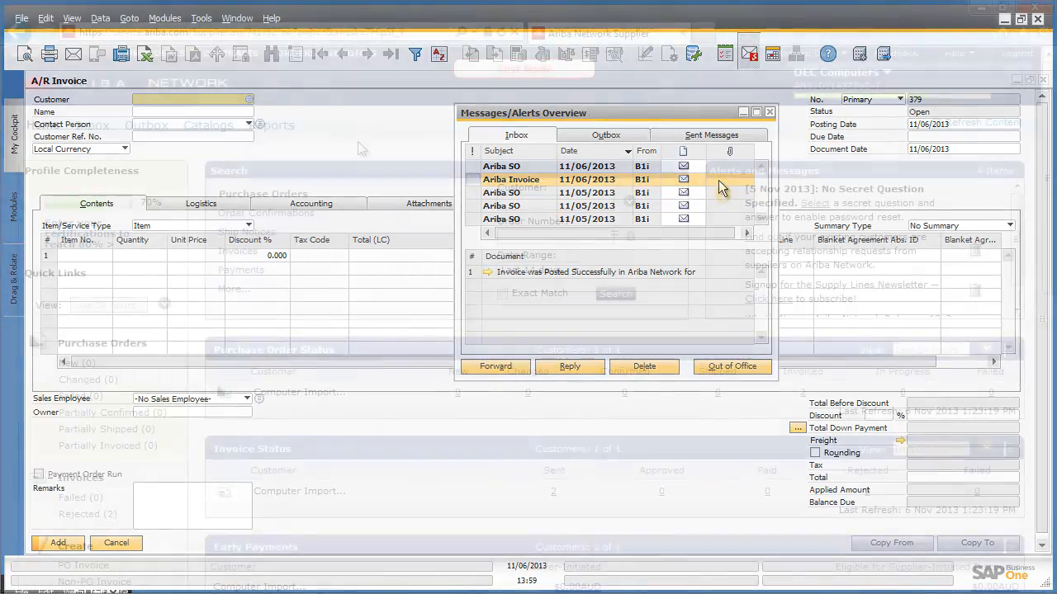
# Step: Return to the Ariba Network dashboard showing Computer Import's 2 sent and 2 rejected invoices
pyautogui.click(768, 111)
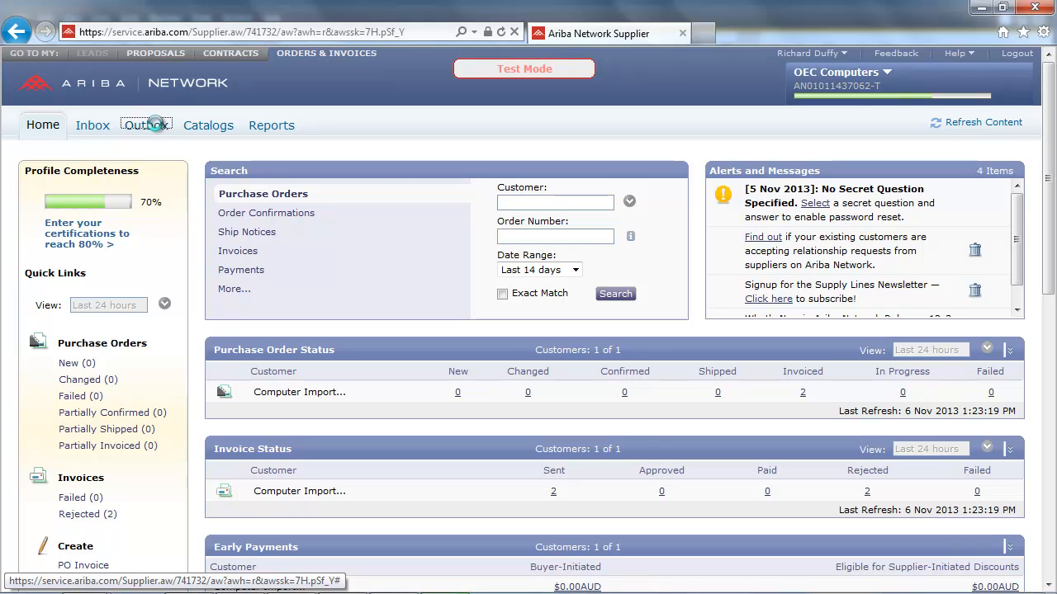
# Step: List the Outbox invoices, showing invoice 378 for 25.30 EUR as Sent
pyautogui.click(145, 124)
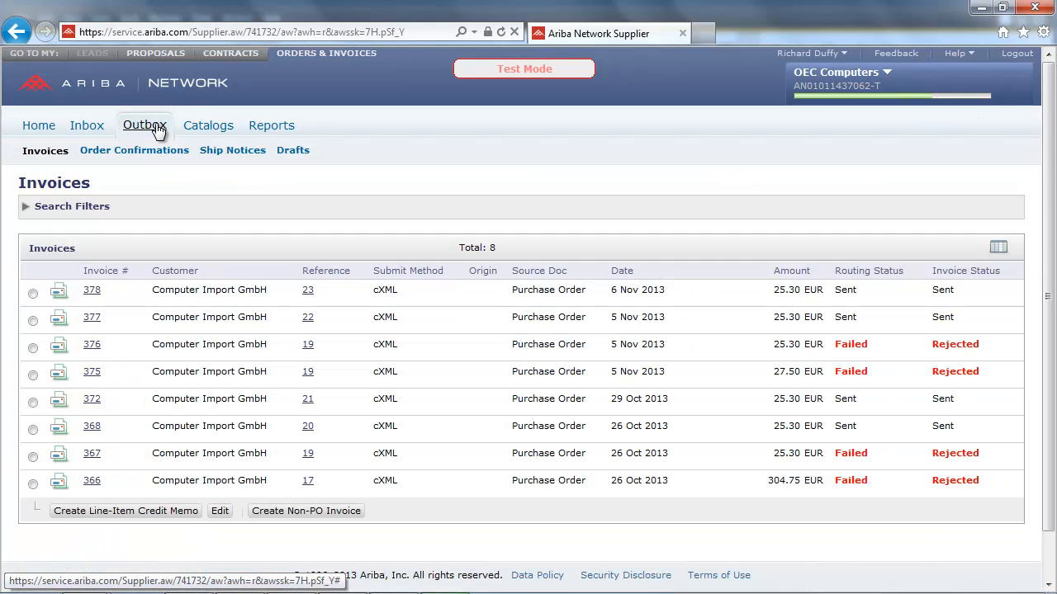
pyautogui.moveTo(140, 187)
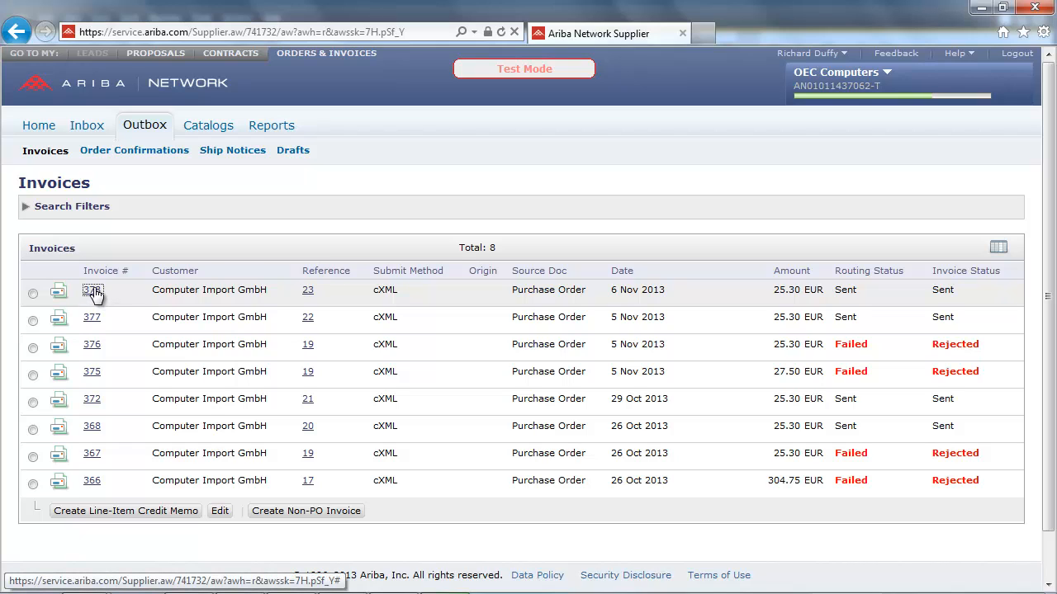
pyautogui.click(92, 290)
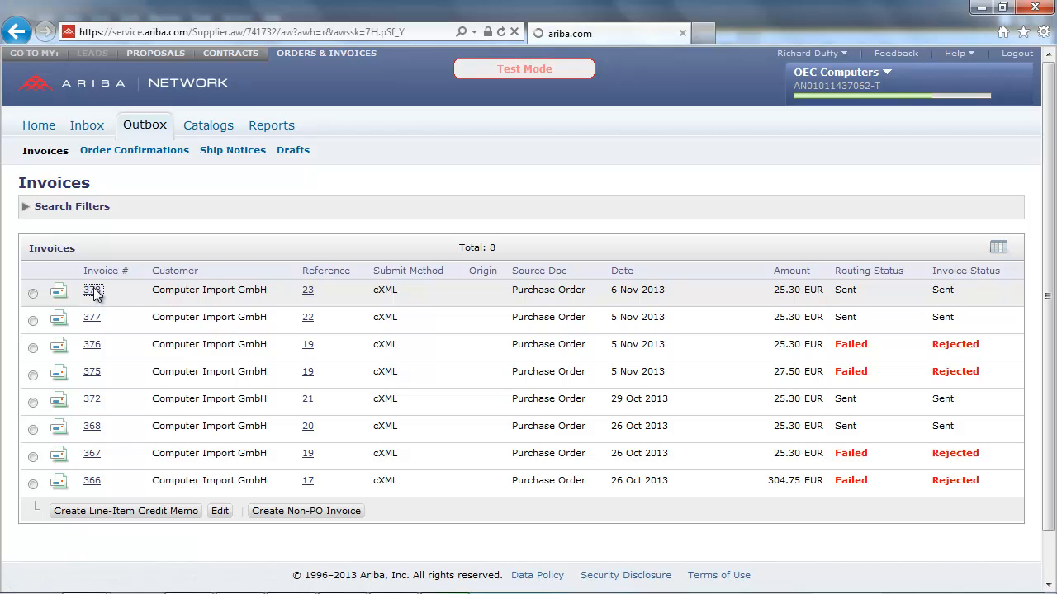
pyautogui.click(92, 290)
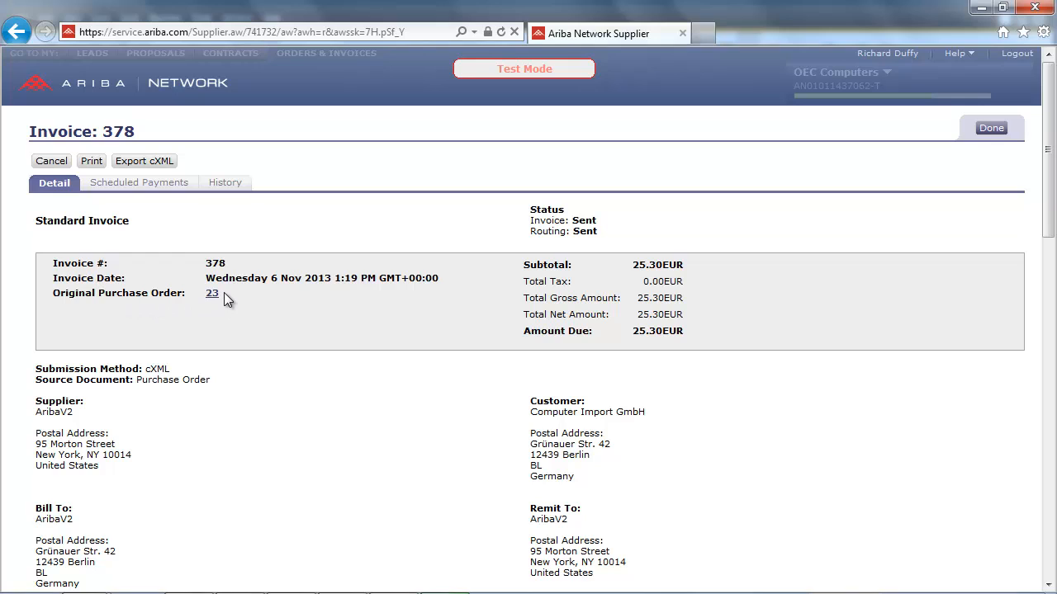
pyautogui.moveTo(194, 428)
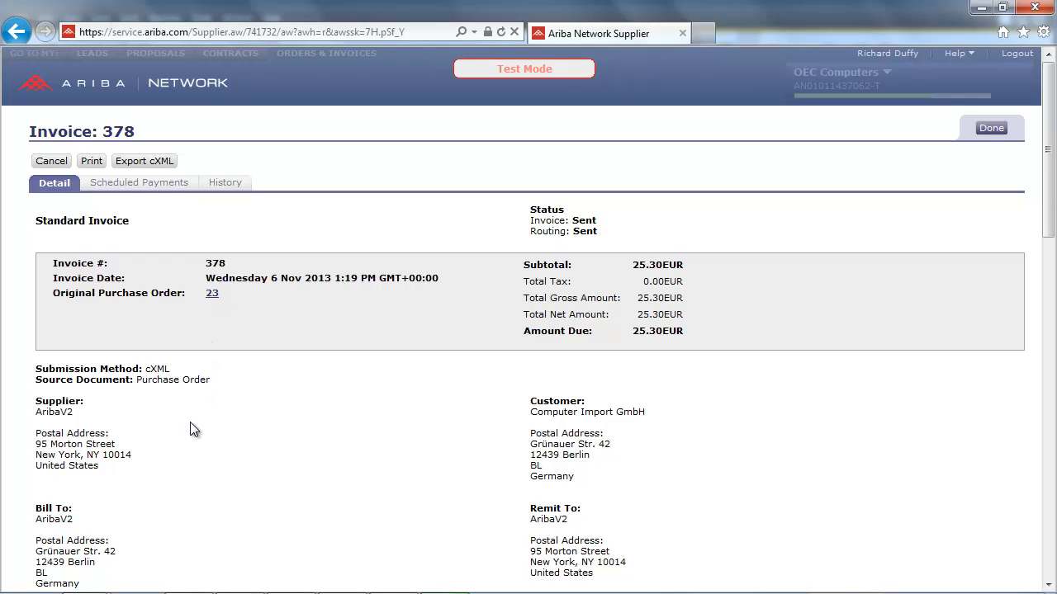
pyautogui.moveTo(425, 438)
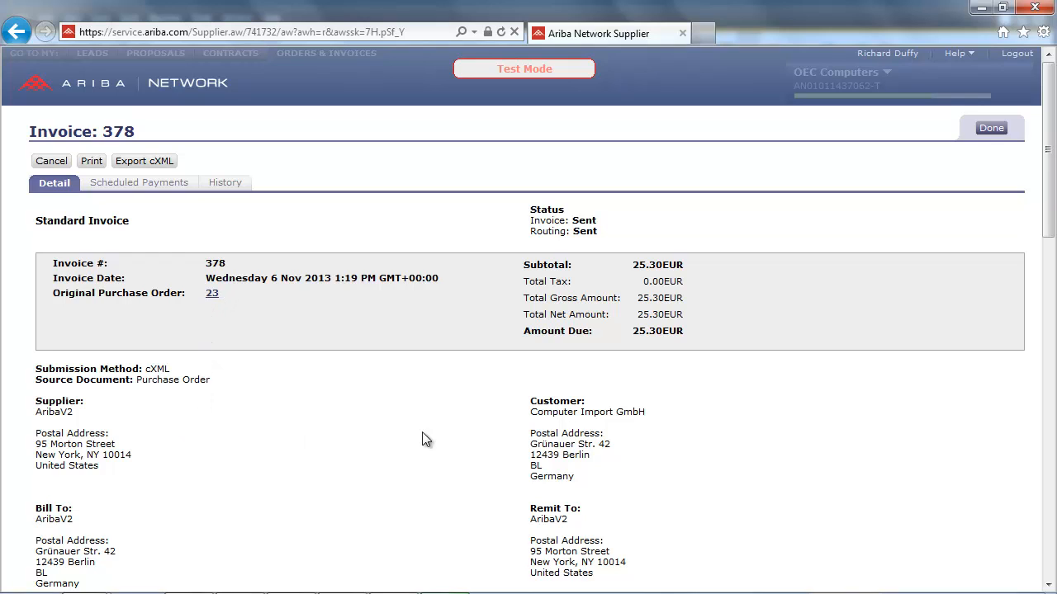
pyautogui.scroll(-3)
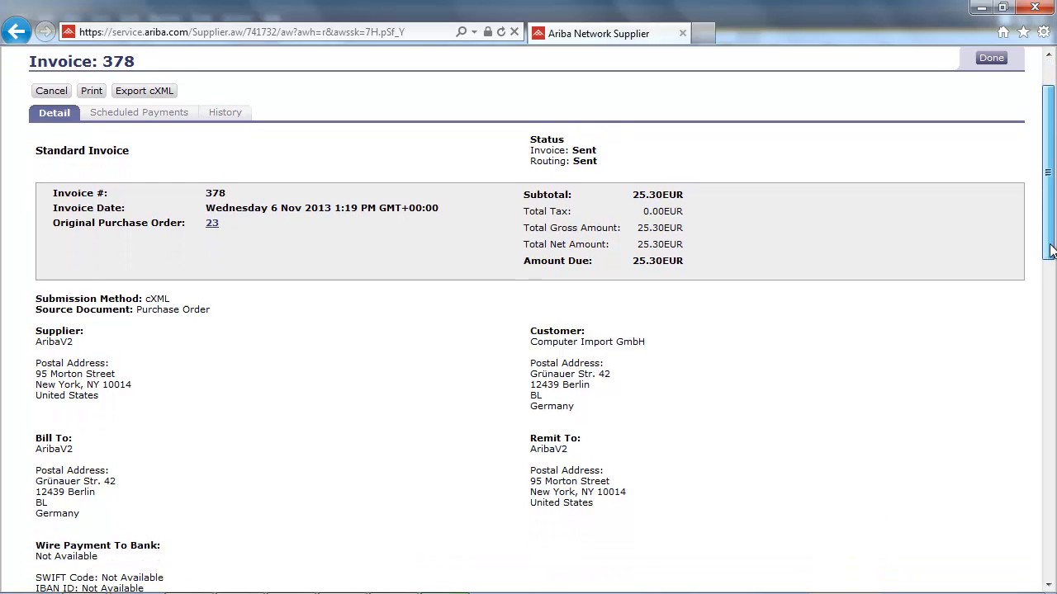
pyautogui.scroll(-3)
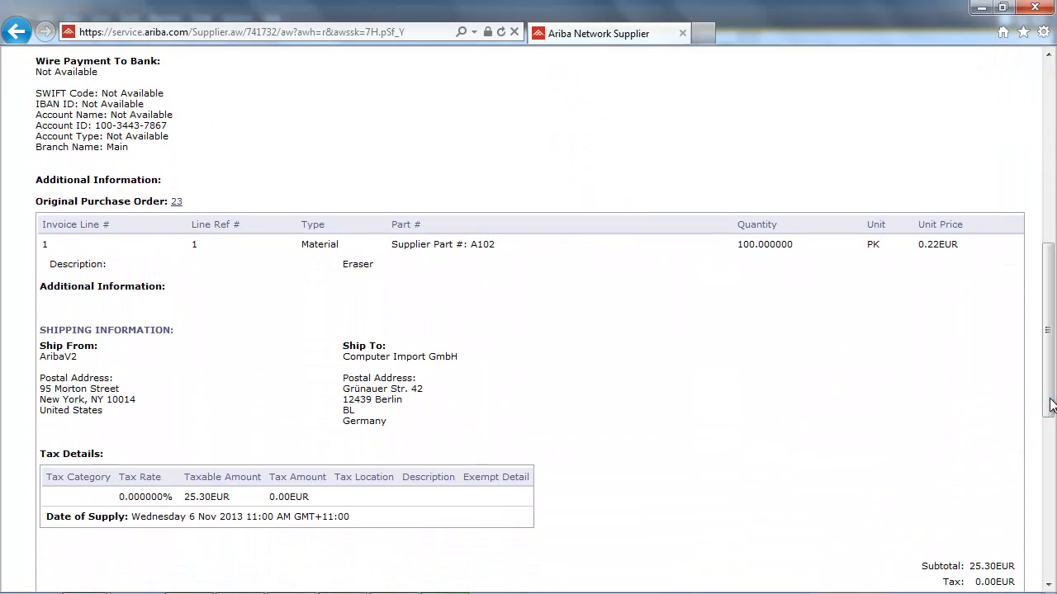
pyautogui.moveTo(913, 416)
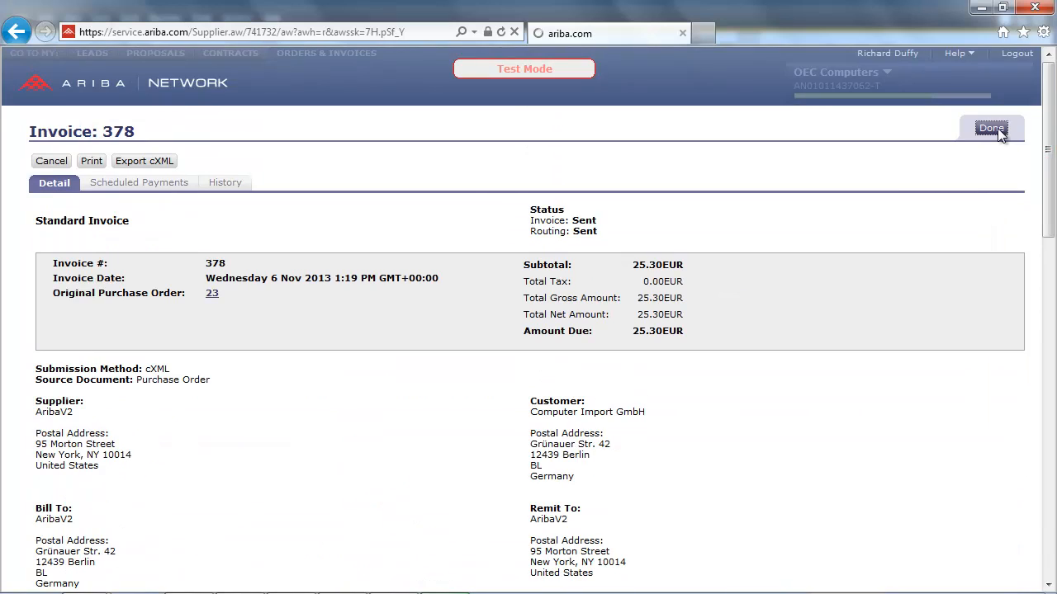
pyautogui.click(991, 128)
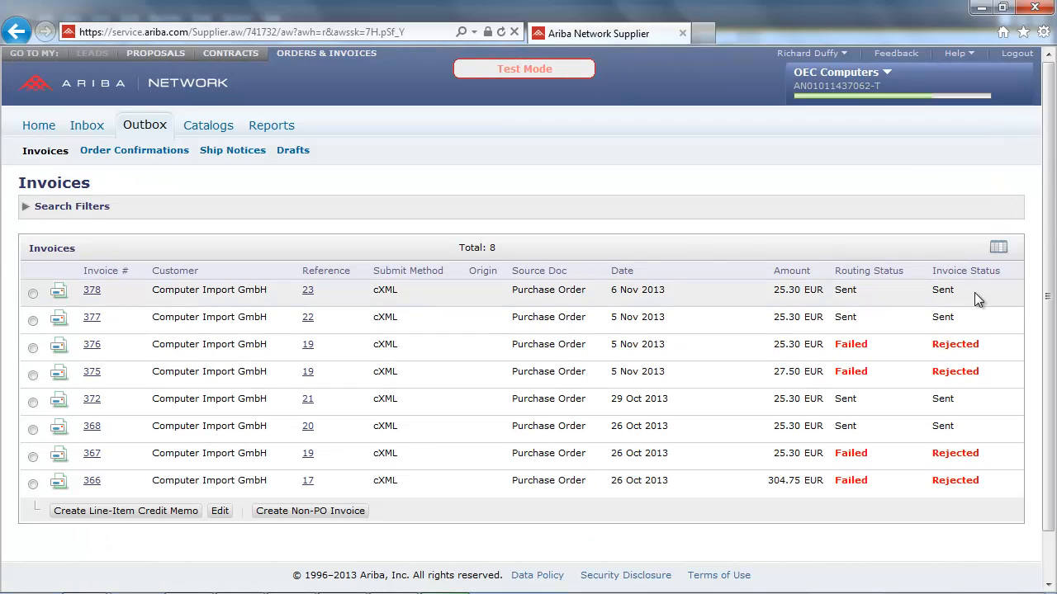